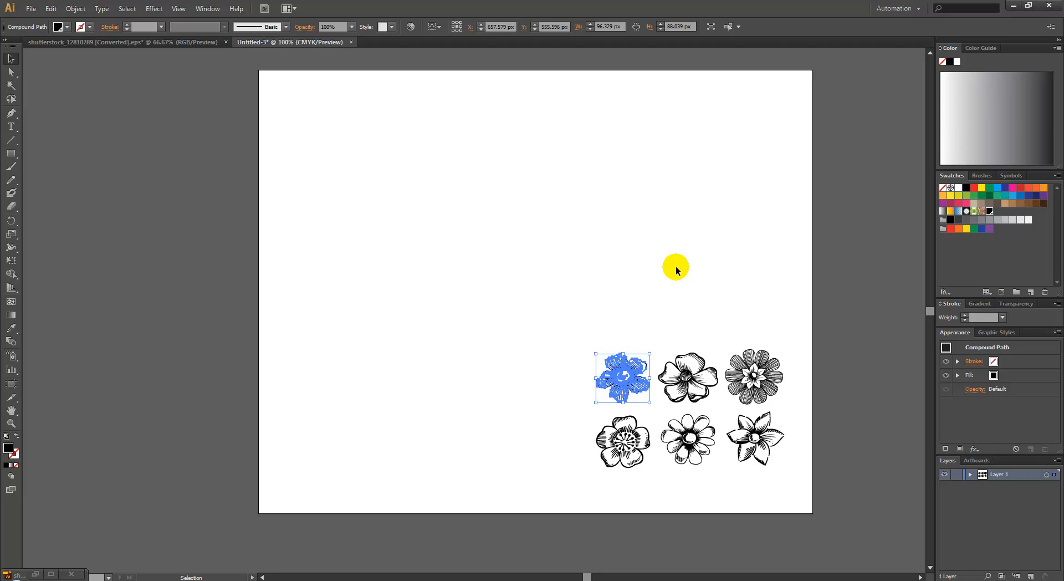
pyautogui.moveTo(681, 264)
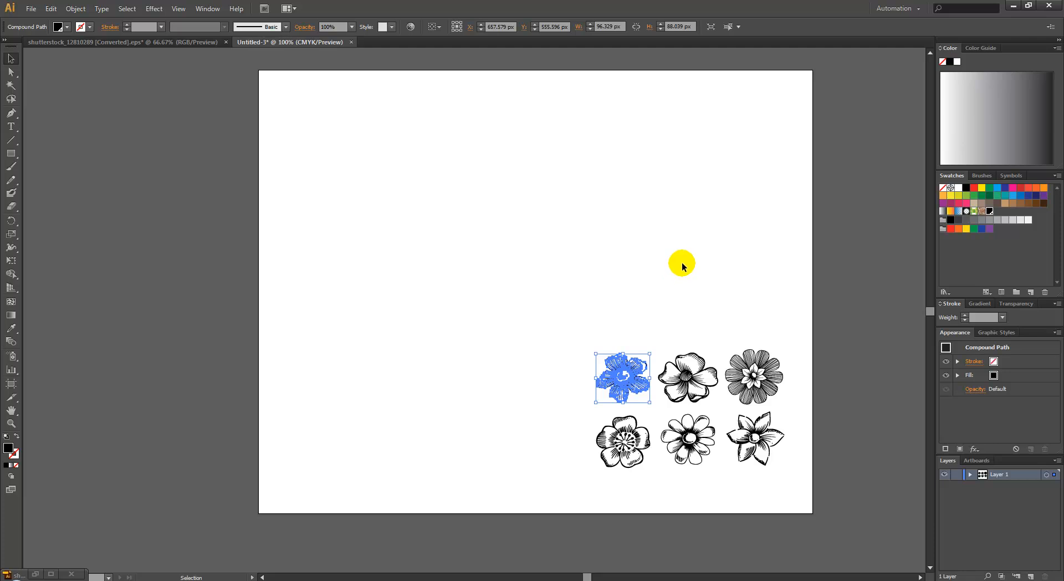
pyautogui.moveTo(683, 267)
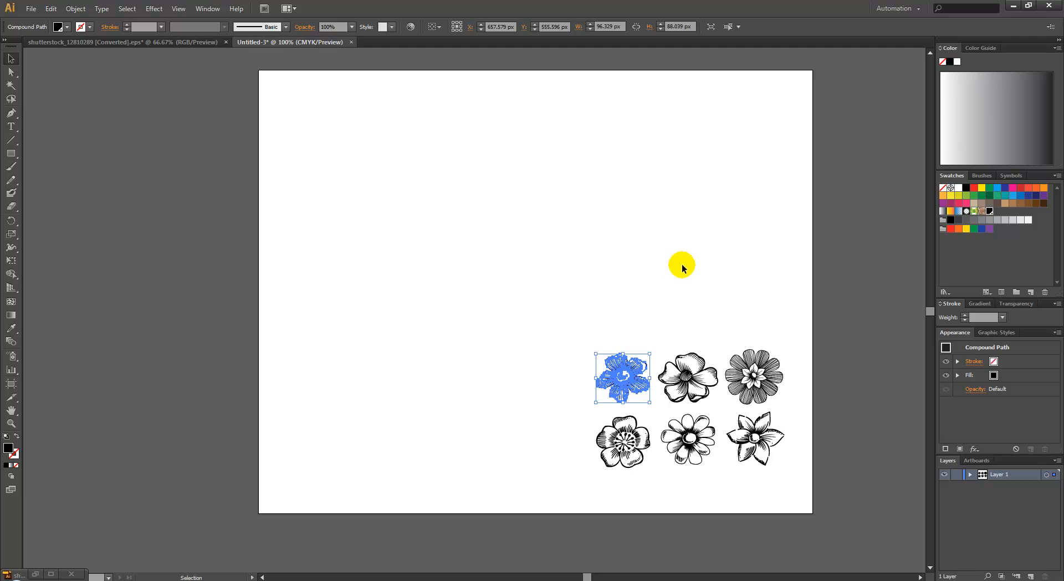
pyautogui.moveTo(642, 244)
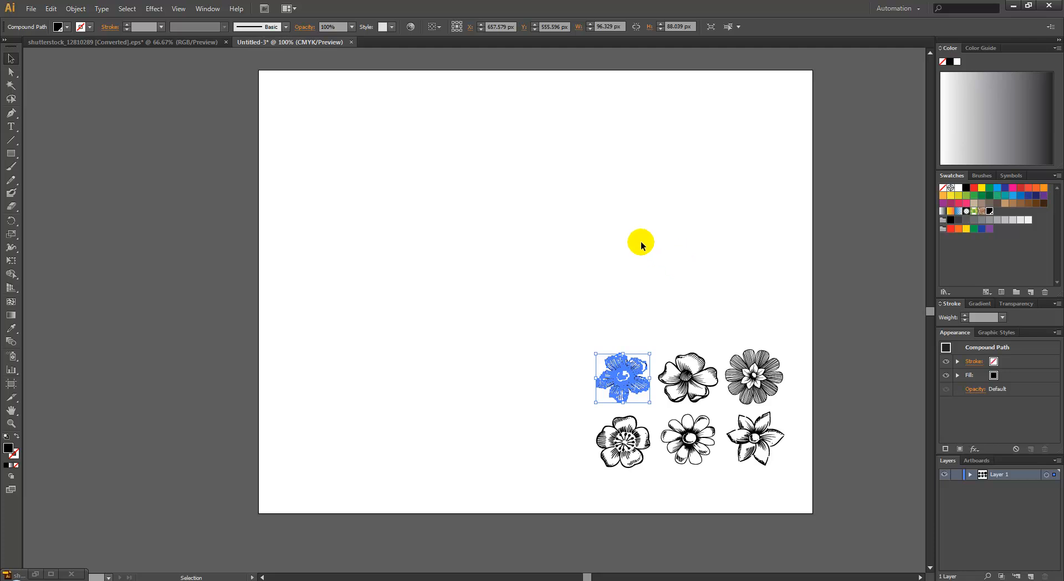
pyautogui.moveTo(641, 238)
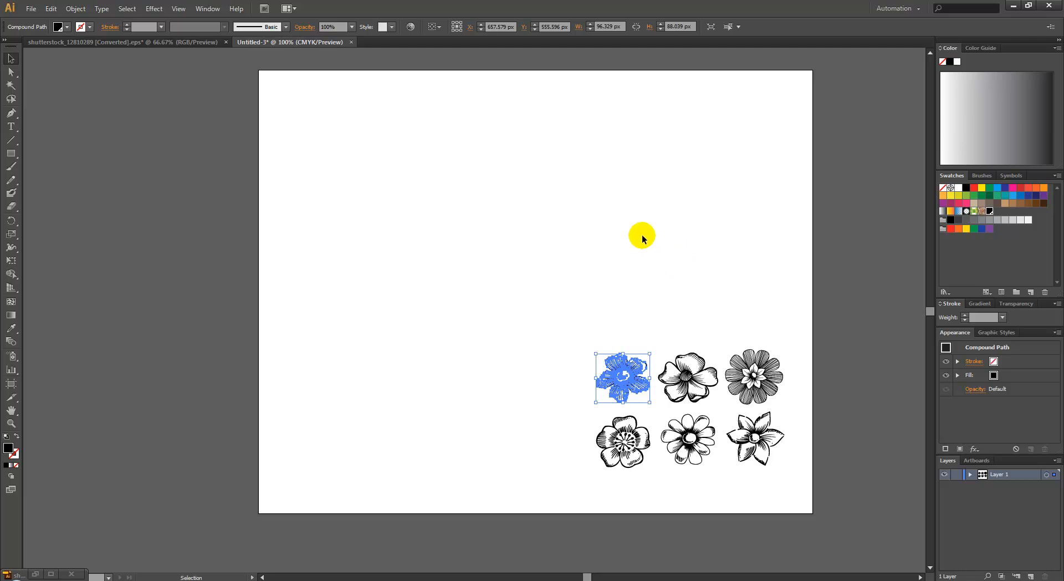
pyautogui.moveTo(646, 258)
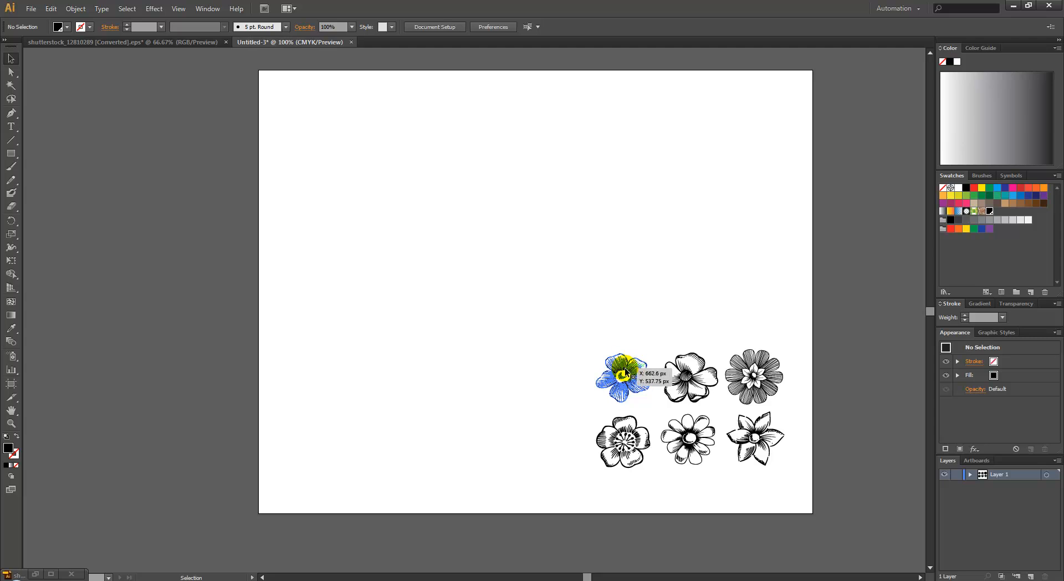
# - Move the first flower to the centre, shrink it, and place the five-petal and layered flowers beside it
pyautogui.click(622, 378)
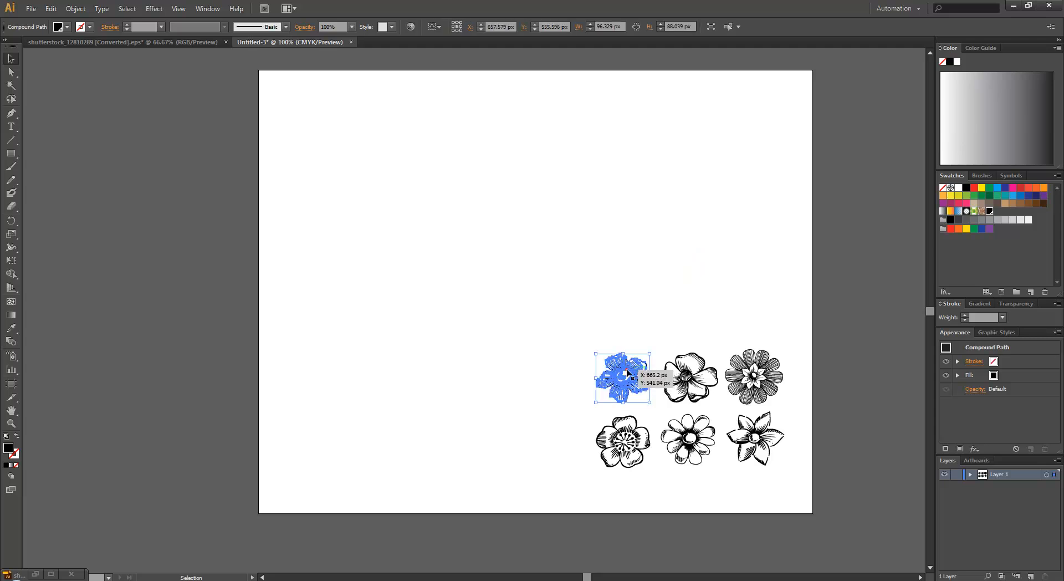
pyautogui.moveTo(623, 378); pyautogui.dragTo(468, 288)
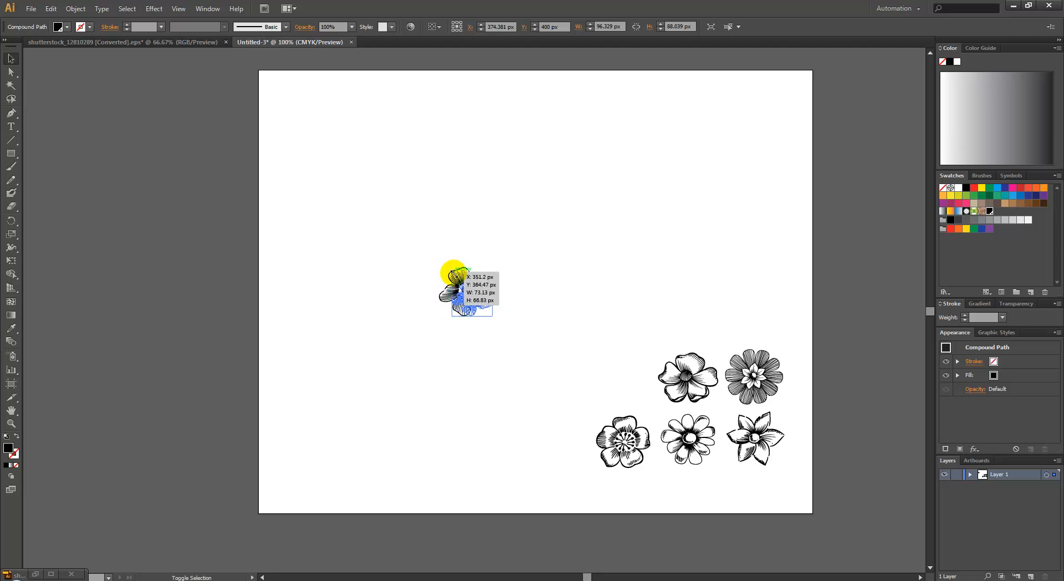
pyautogui.moveTo(467, 288); pyautogui.dragTo(687, 376)
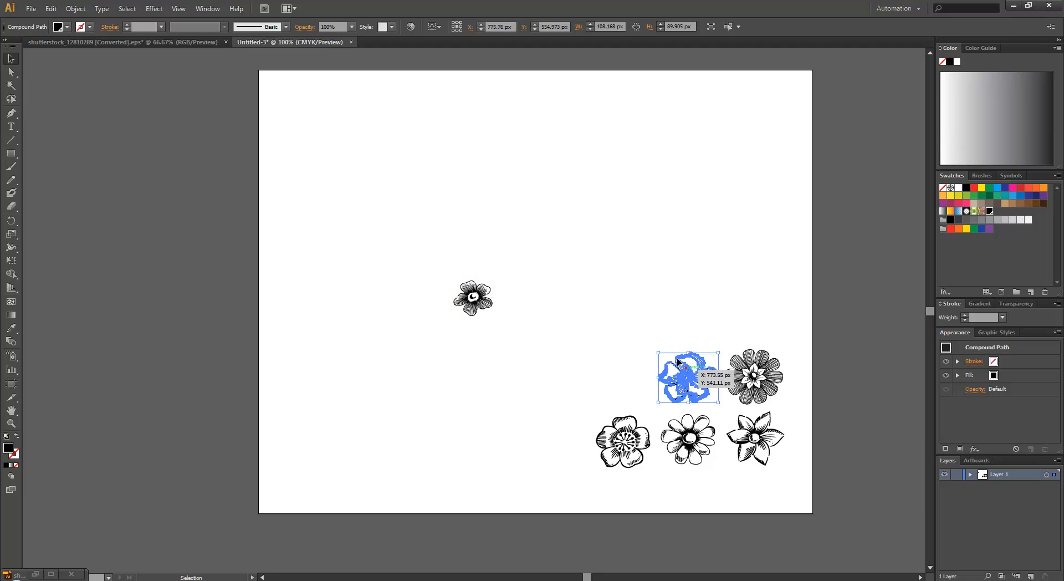
pyautogui.moveTo(687, 379); pyautogui.dragTo(515, 268)
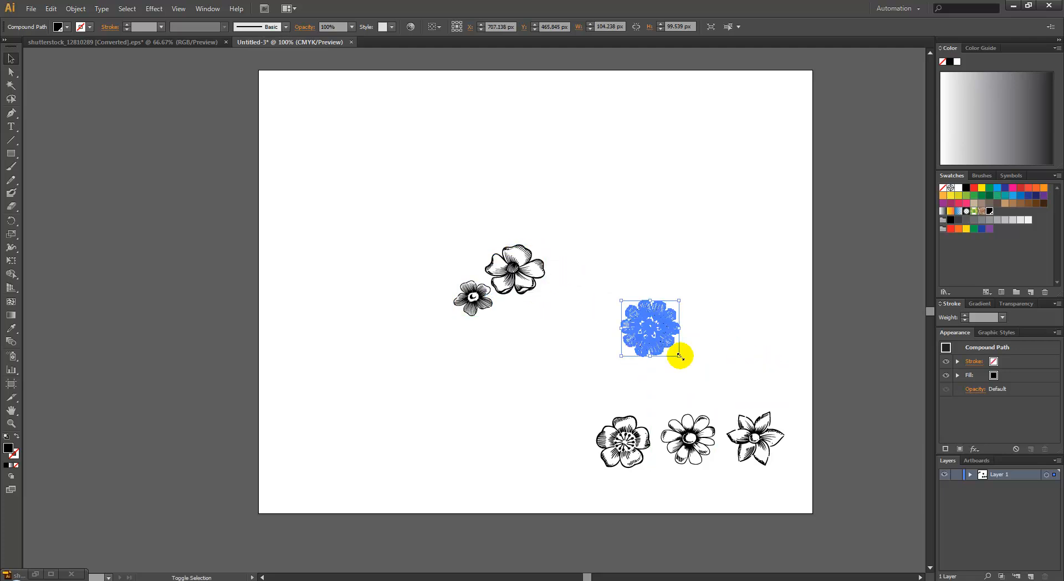
pyautogui.moveTo(679, 355); pyautogui.dragTo(652, 326)
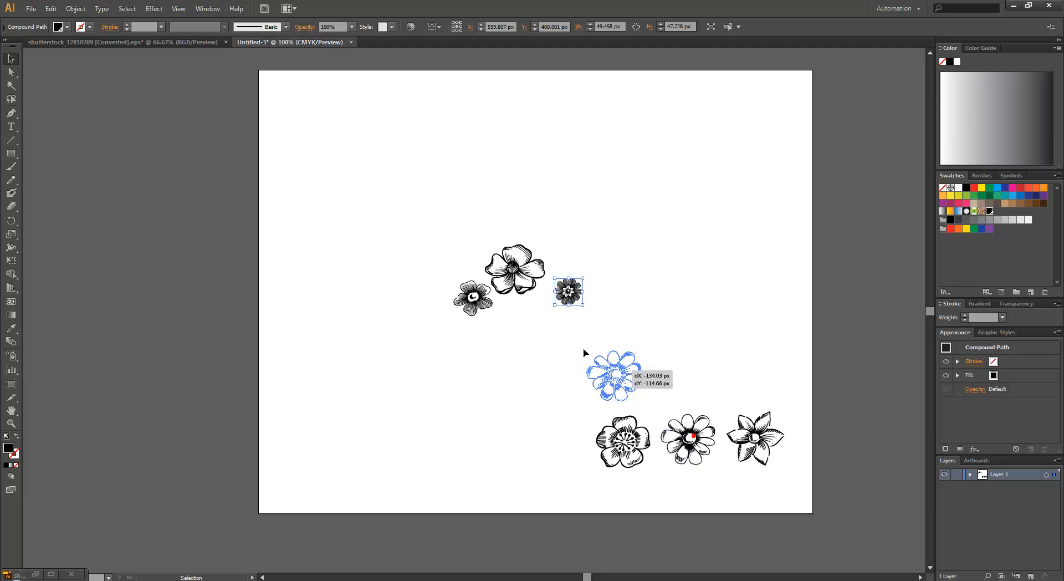
# - Add the daisy, star-shaped and small dark flowers to the cluster, shrinking the daisy and star flower
pyautogui.moveTo(612, 377); pyautogui.dragTo(533, 333)
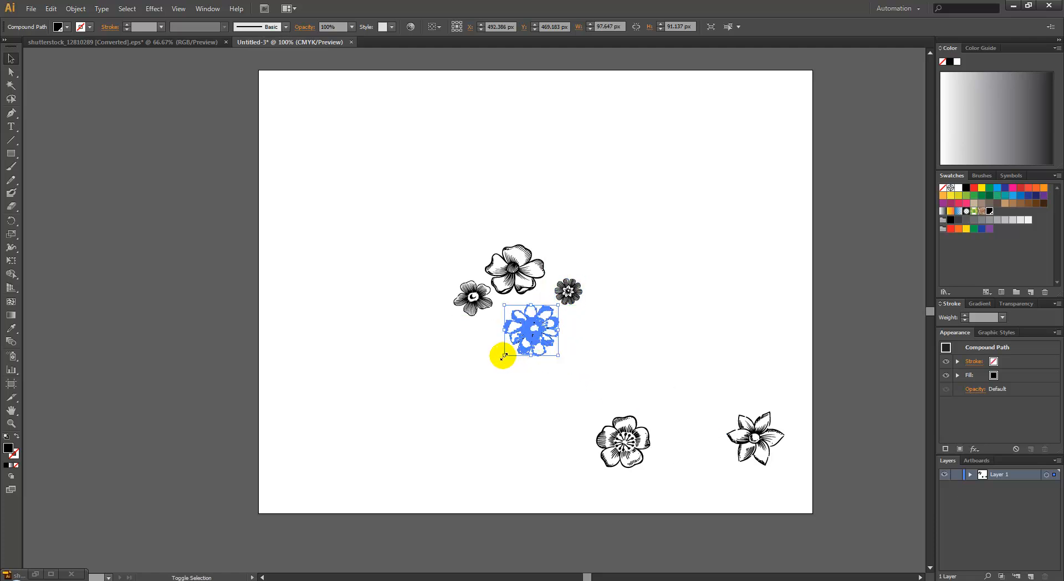
pyautogui.moveTo(504, 355); pyautogui.dragTo(530, 330)
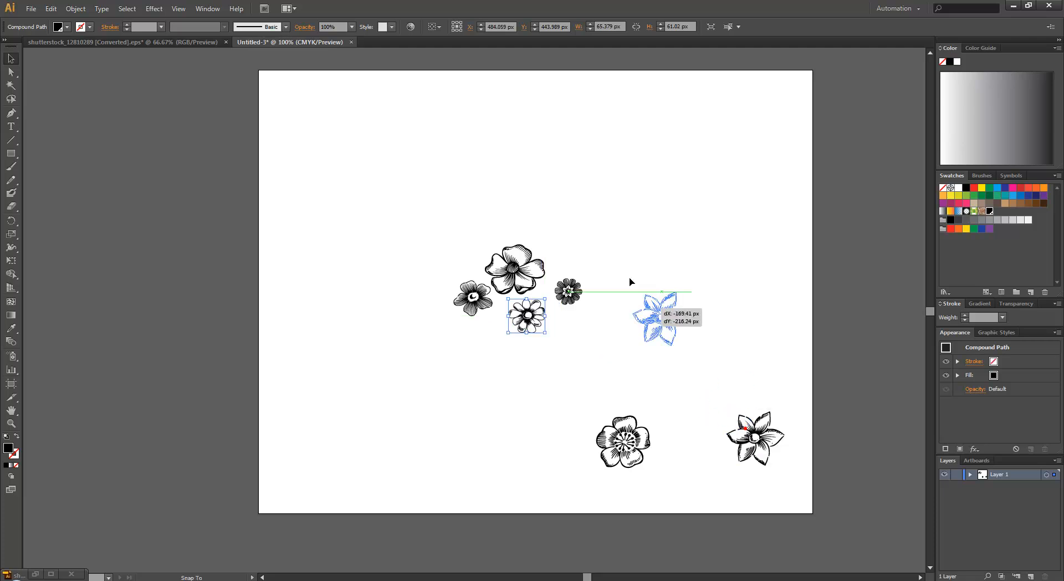
pyautogui.moveTo(664, 319); pyautogui.dragTo(579, 255)
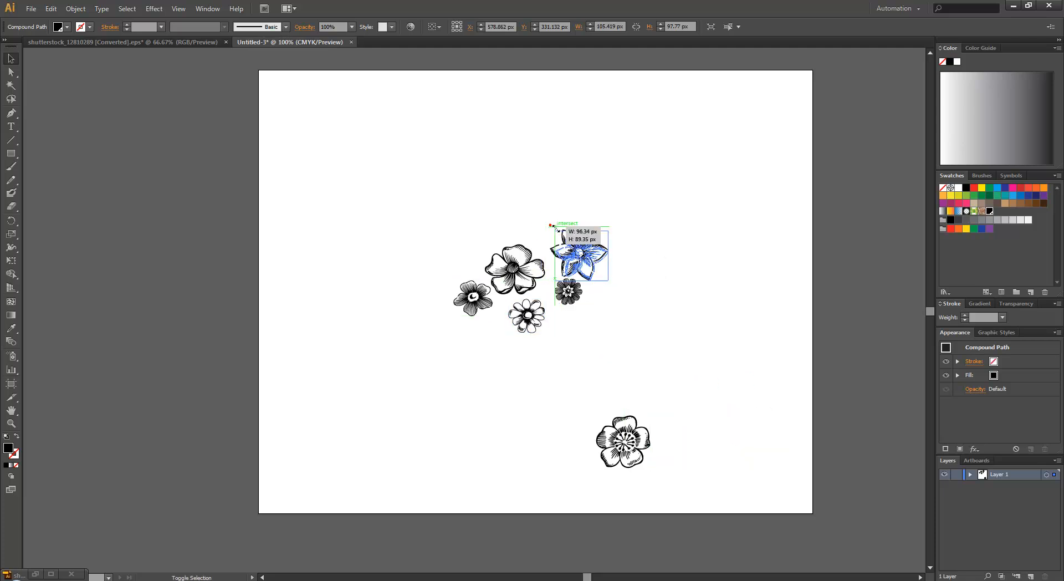
pyautogui.moveTo(580, 254); pyautogui.dragTo(566, 249)
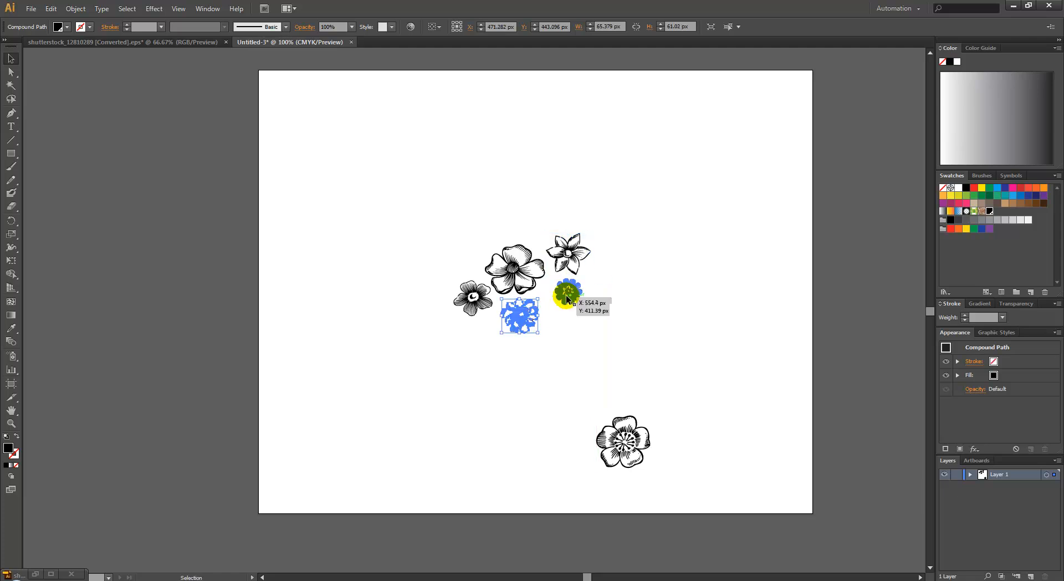
pyautogui.moveTo(566, 295); pyautogui.dragTo(631, 339)
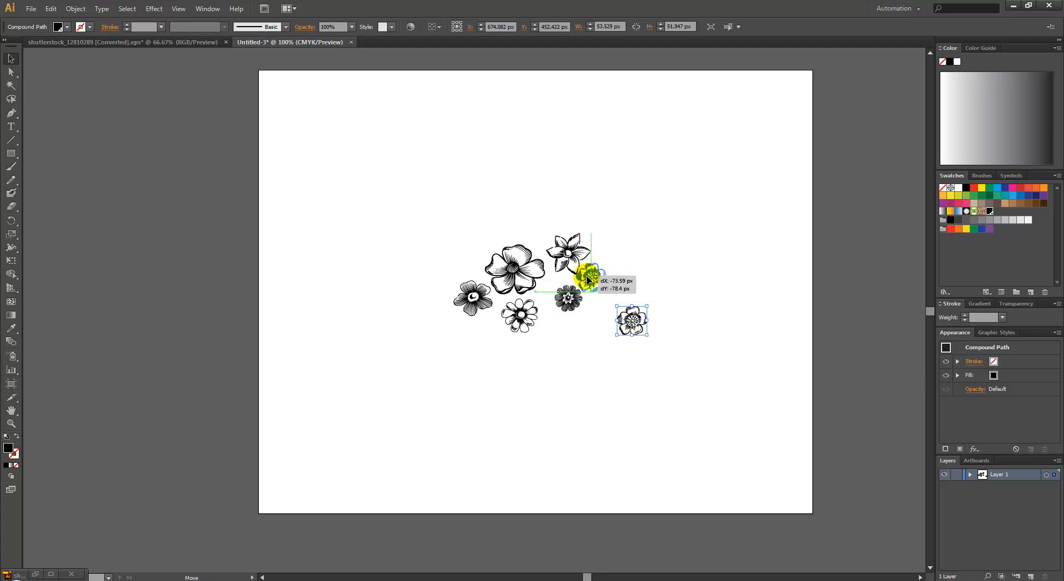
# - Bring the last flower to the cluster's top left, frame all six with a rectangle, and make a pattern via Object > Pattern > Make
pyautogui.moveTo(630, 320); pyautogui.dragTo(587, 275)
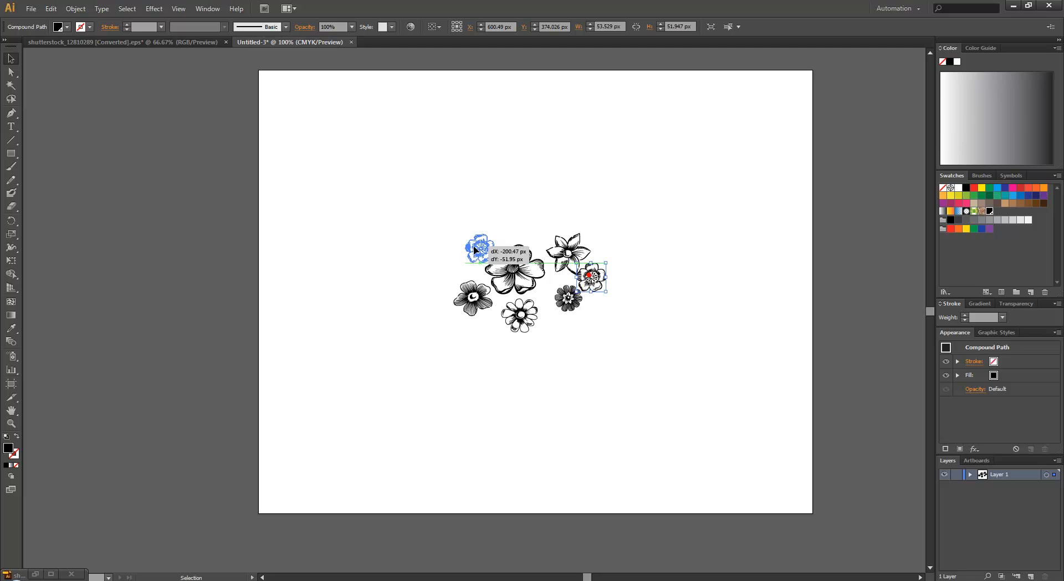
pyautogui.moveTo(475, 250); pyautogui.dragTo(464, 242)
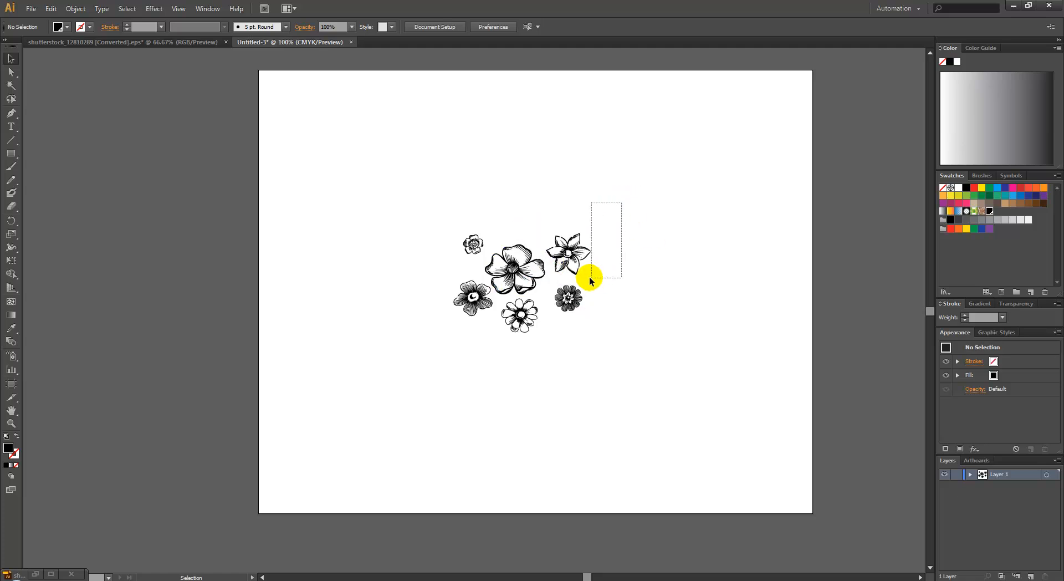
pyautogui.moveTo(590, 280); pyautogui.dragTo(413, 352)
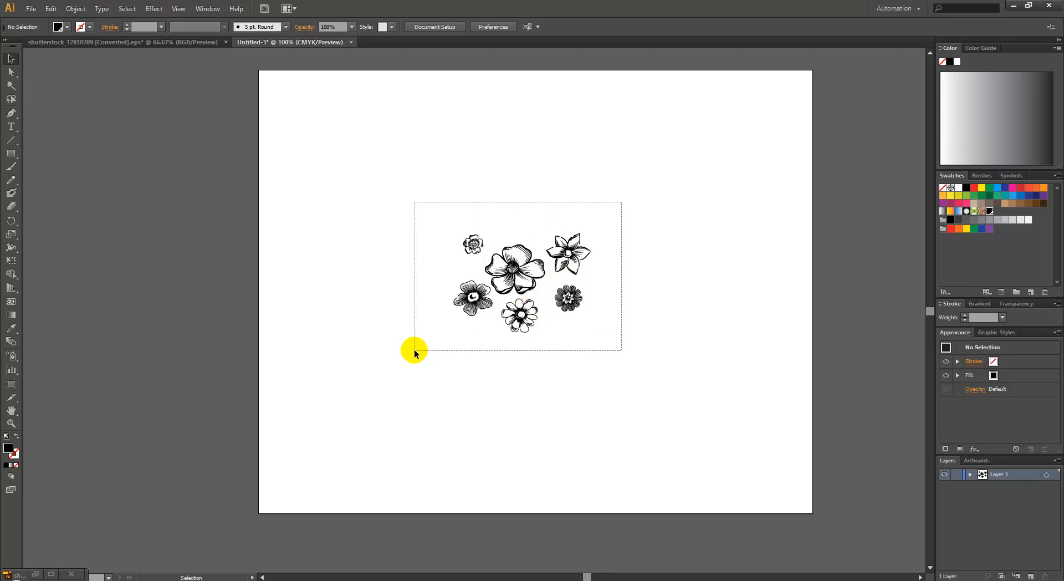
pyautogui.click(75, 7)
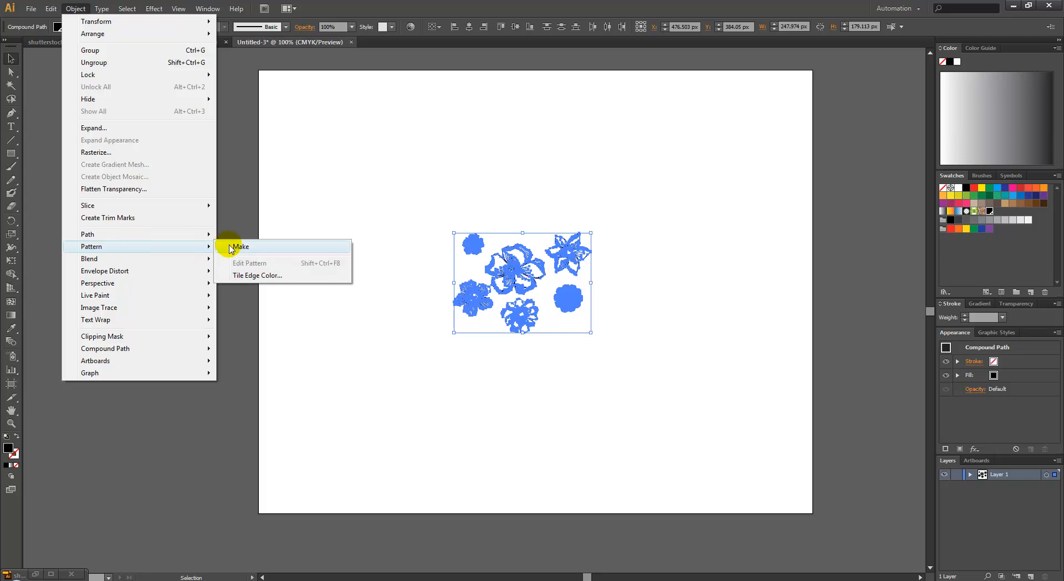
pyautogui.click(240, 246)
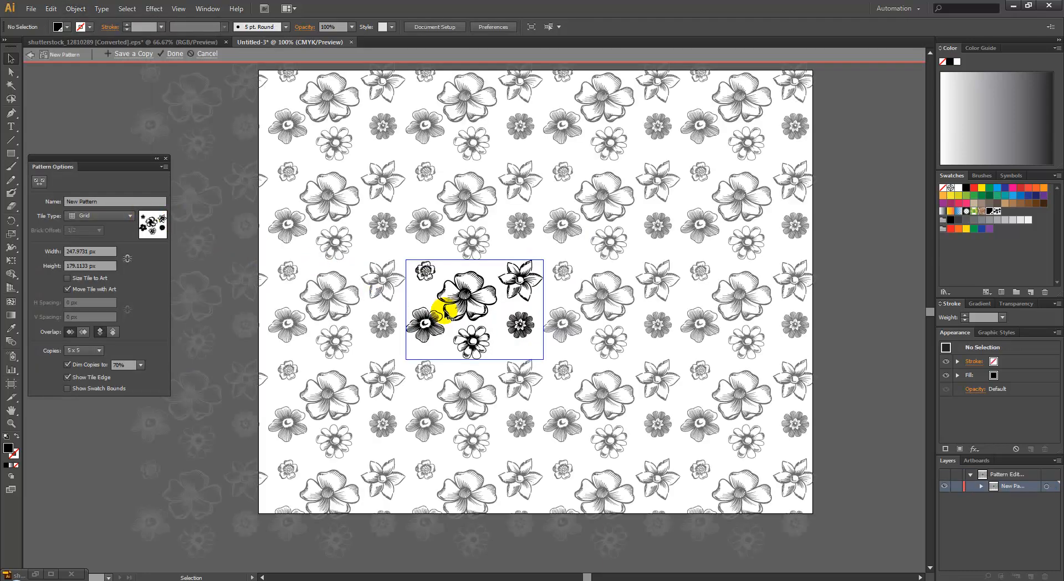
pyautogui.moveTo(550, 301)
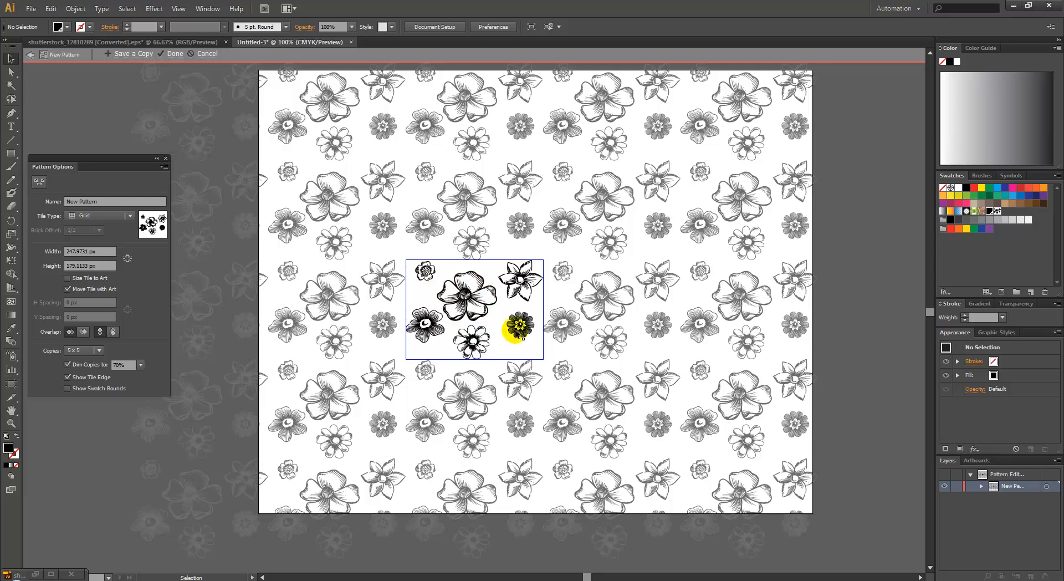
# - Duplicate the small dark flower, shrink the copy and place it in the tile's upper-left gap
pyautogui.click(519, 330)
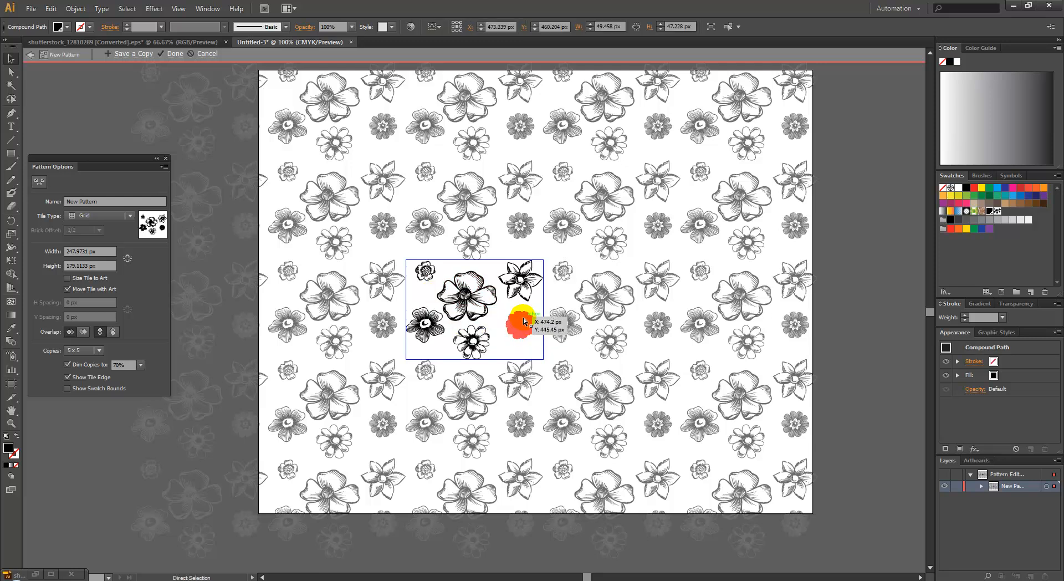
pyautogui.moveTo(521, 322); pyautogui.dragTo(475, 322)
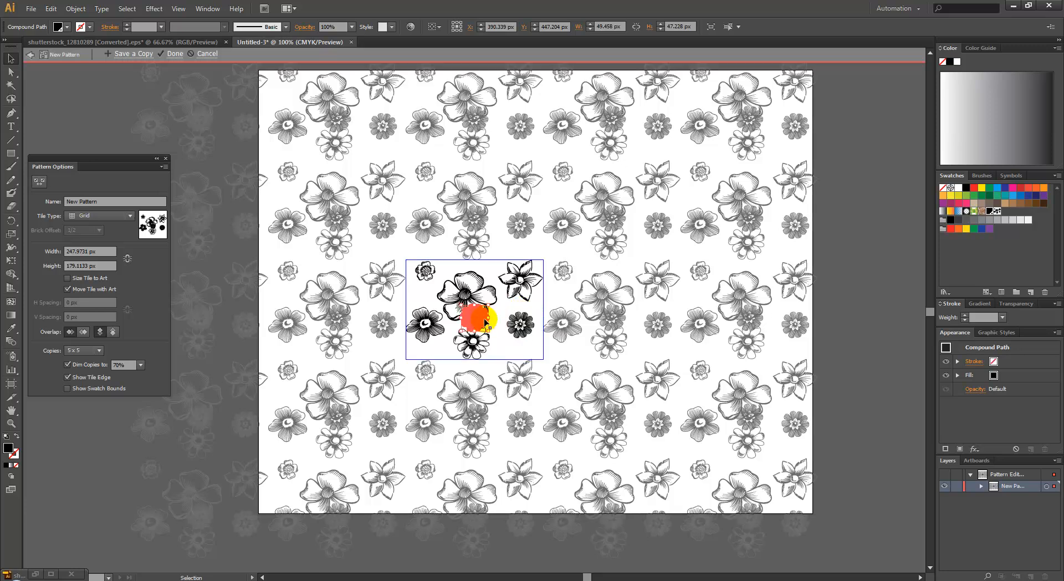
pyautogui.moveTo(475, 319); pyautogui.dragTo(441, 268)
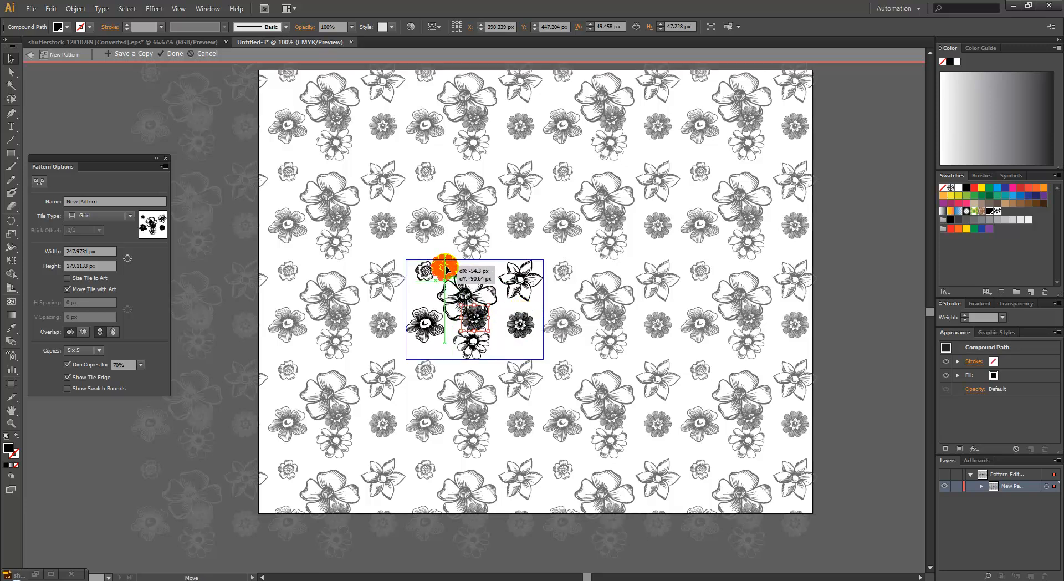
pyautogui.moveTo(444, 271); pyautogui.dragTo(427, 261)
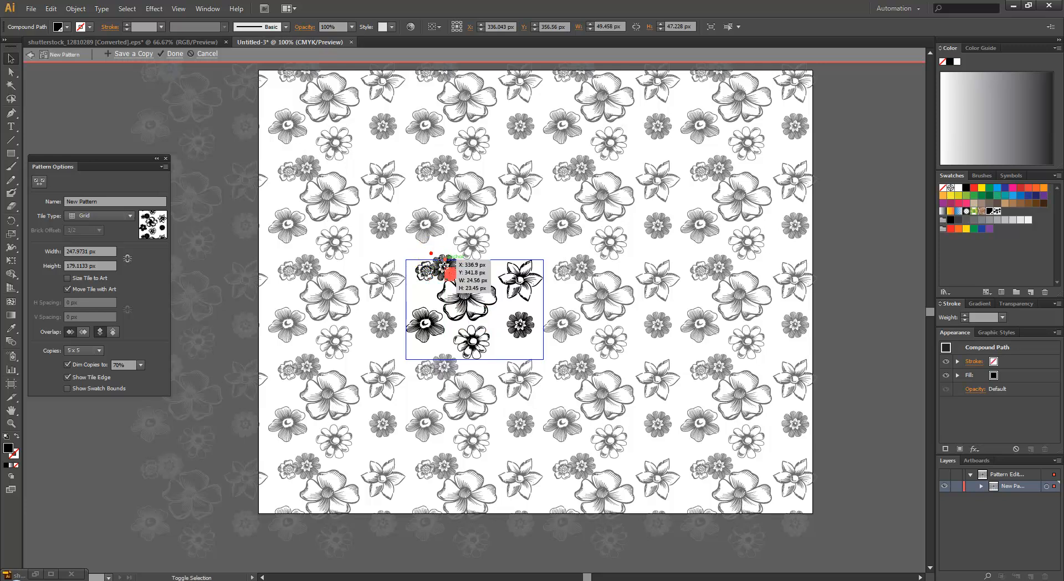
pyautogui.moveTo(447, 271); pyautogui.dragTo(429, 287)
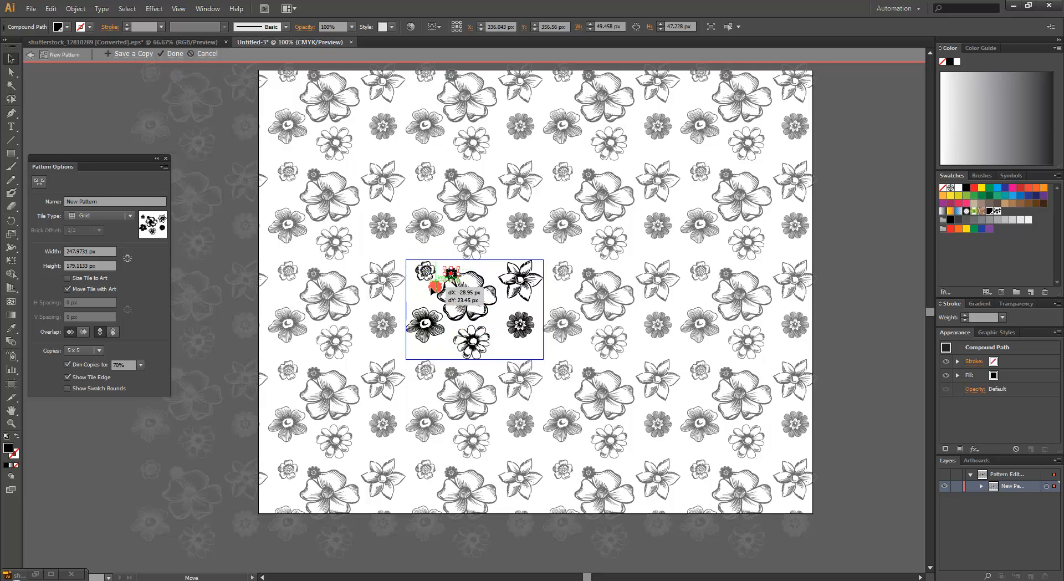
# - Copy the star flower, shrink it and position it between the bottom flowers of the tile
pyautogui.moveTo(448, 278); pyautogui.dragTo(522, 278)
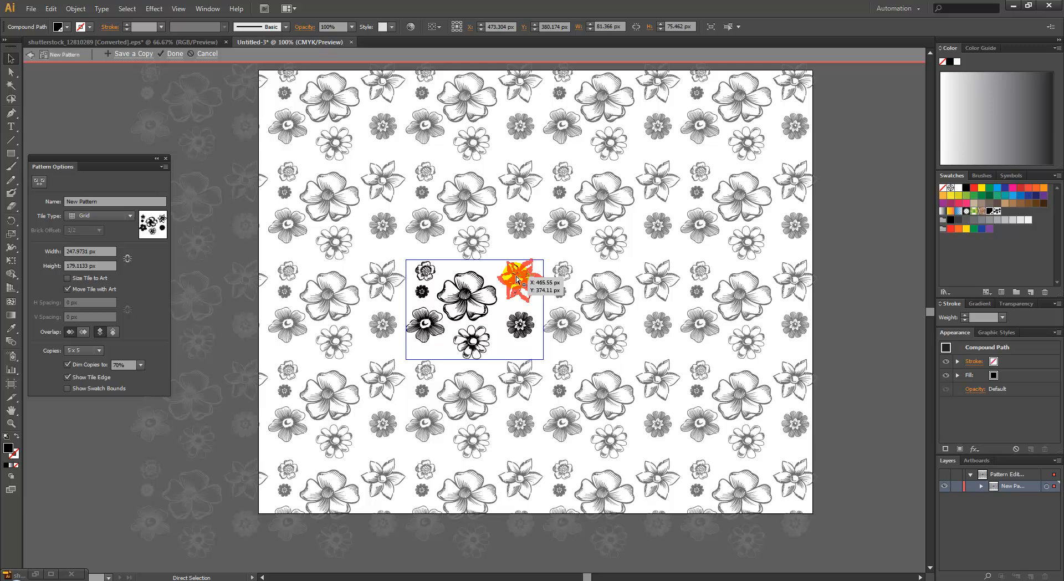
pyautogui.moveTo(519, 275); pyautogui.dragTo(461, 298)
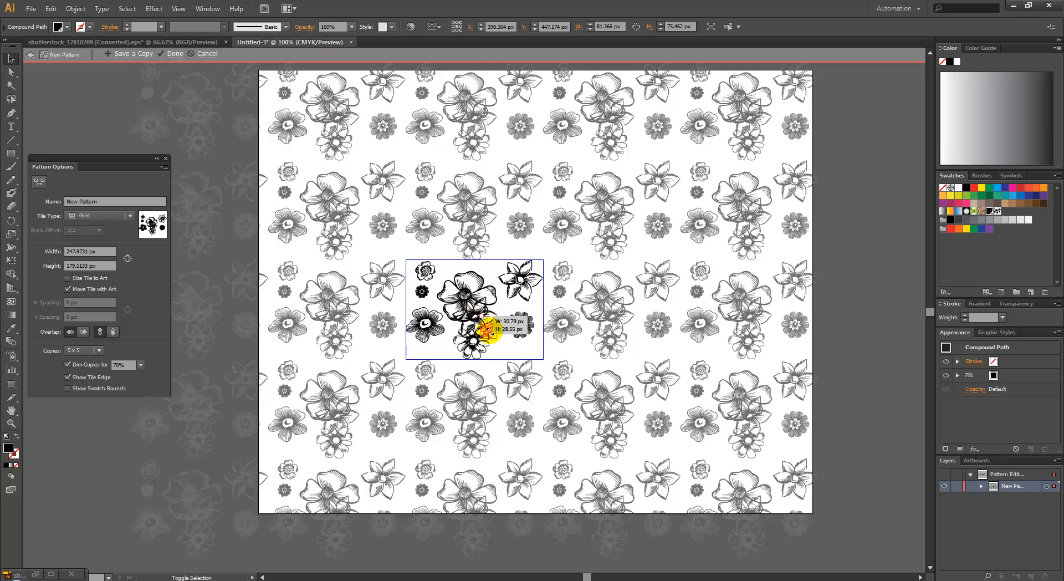
pyautogui.moveTo(475, 326); pyautogui.dragTo(499, 346)
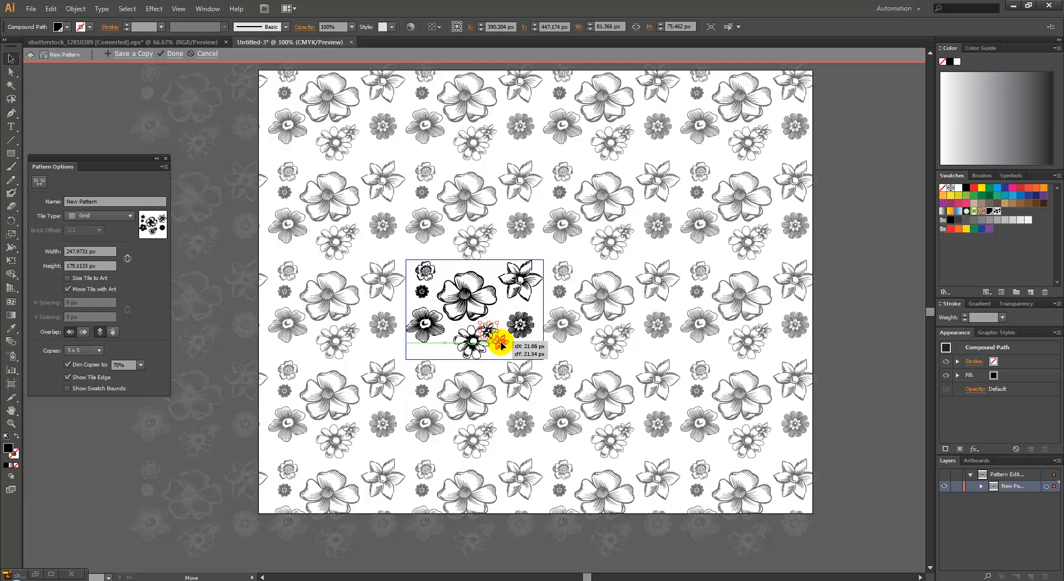
pyautogui.moveTo(488, 339); pyautogui.dragTo(502, 342)
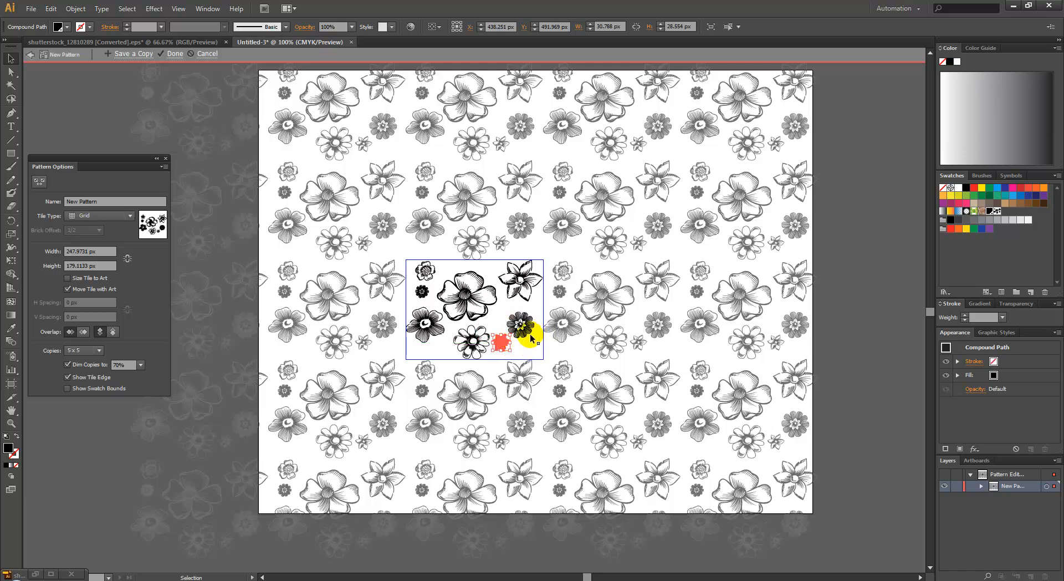
pyautogui.moveTo(591, 256)
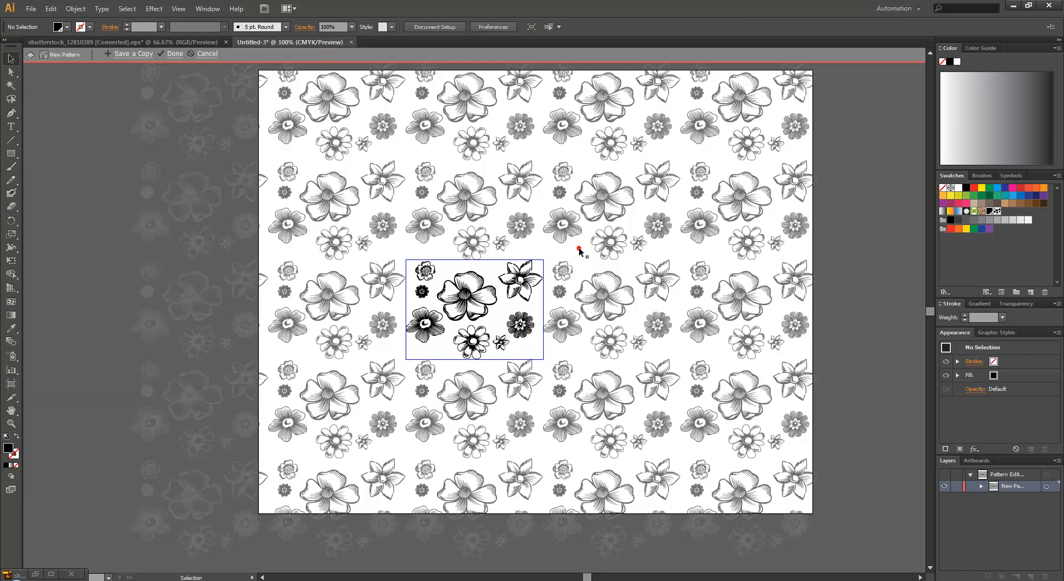
# - Save the flower pattern with Done and exit Pattern Editing mode to the empty artboard
pyautogui.click(175, 54)
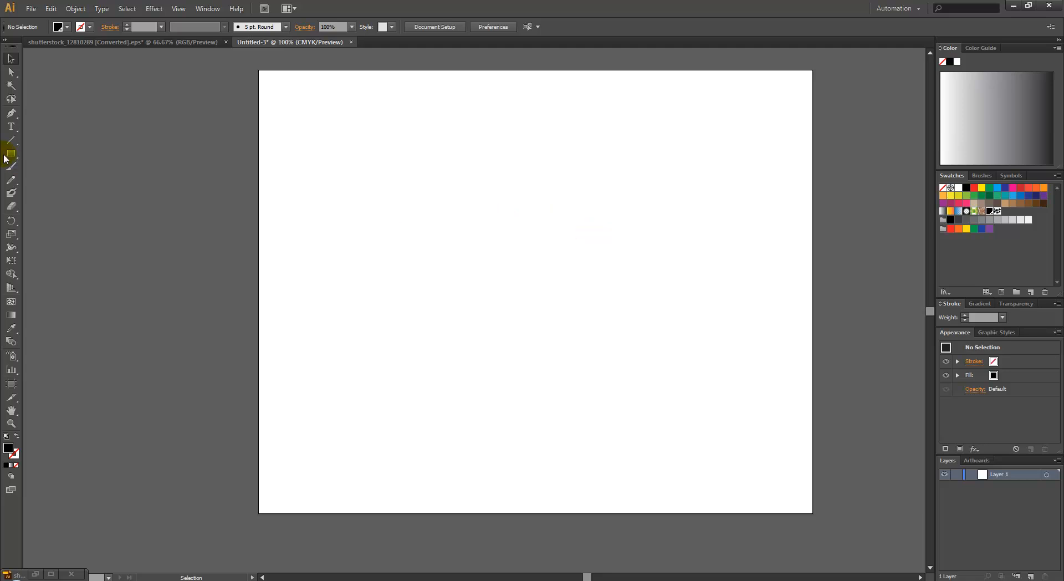
# - Draw a roughly 920 by 569 px rectangle spanning the artboard to hold the flower pattern fill
pyautogui.moveTo(276, 122); pyautogui.dragTo(418, 252)
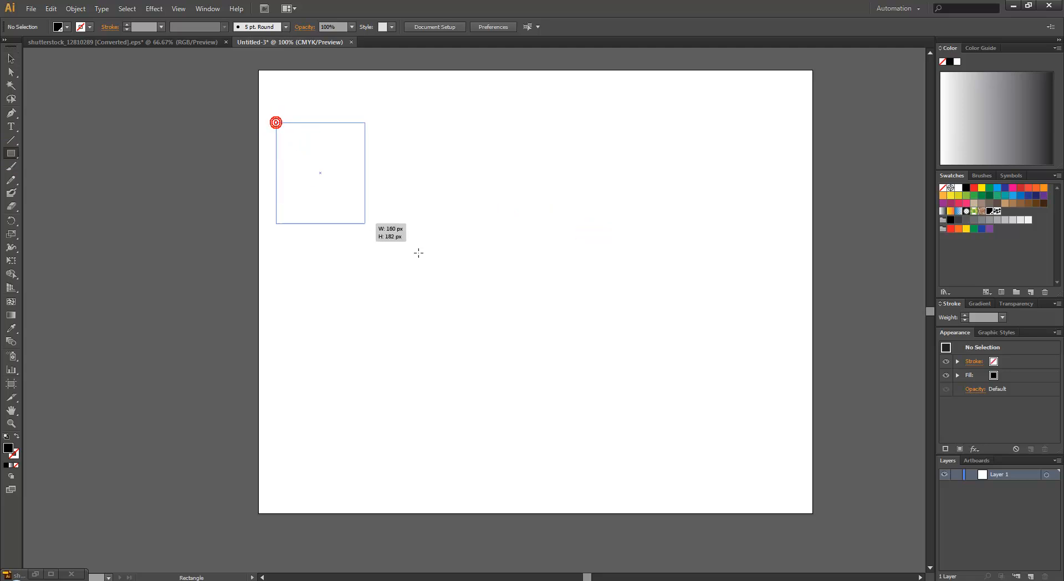
pyautogui.moveTo(276, 122); pyautogui.dragTo(785, 437)
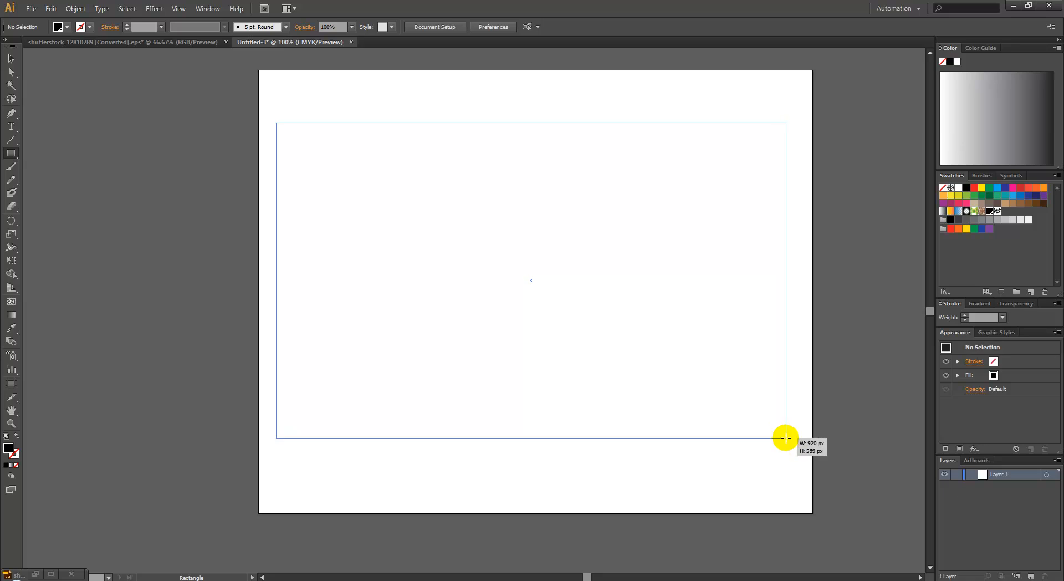
pyautogui.moveTo(275, 123); pyautogui.dragTo(784, 438)
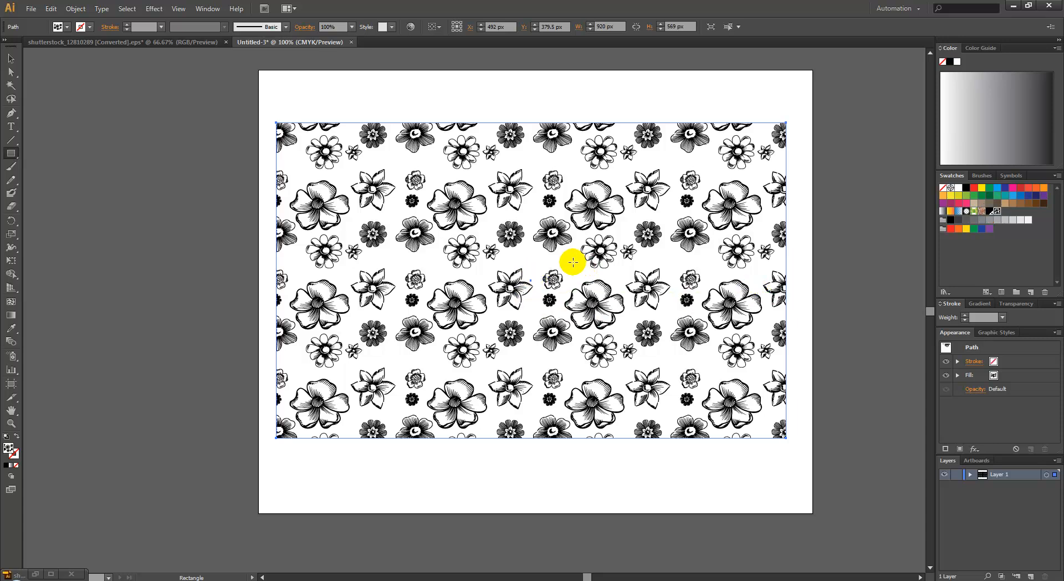
pyautogui.moveTo(752, 482)
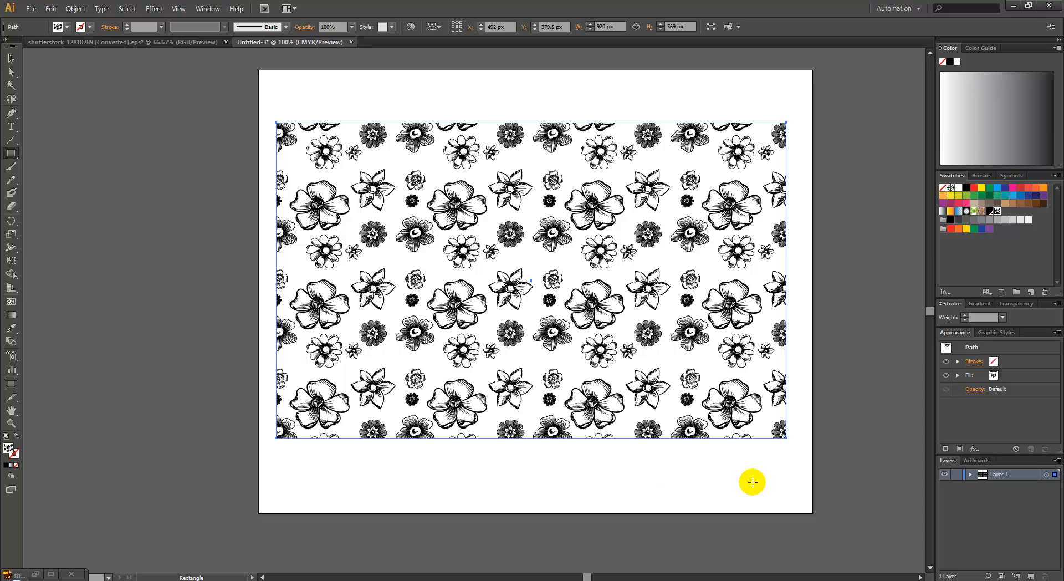
pyautogui.moveTo(769, 458)
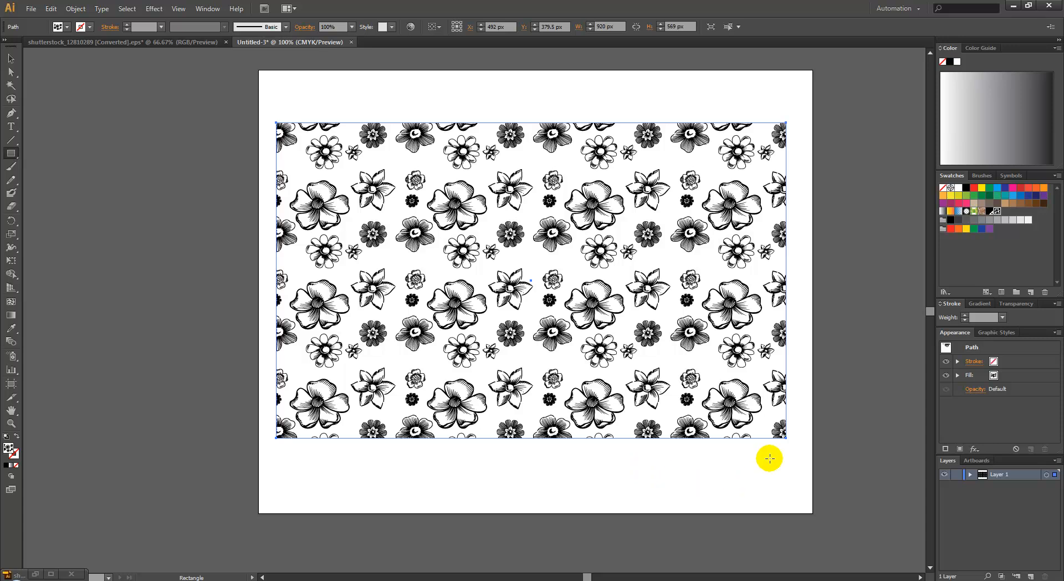
pyautogui.moveTo(419, 452)
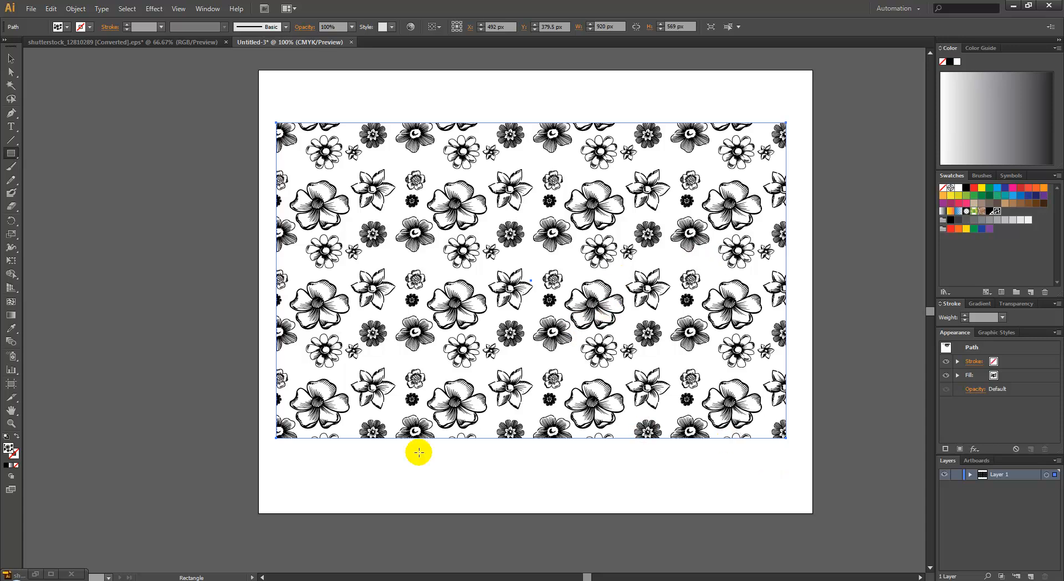
pyautogui.moveTo(464, 413)
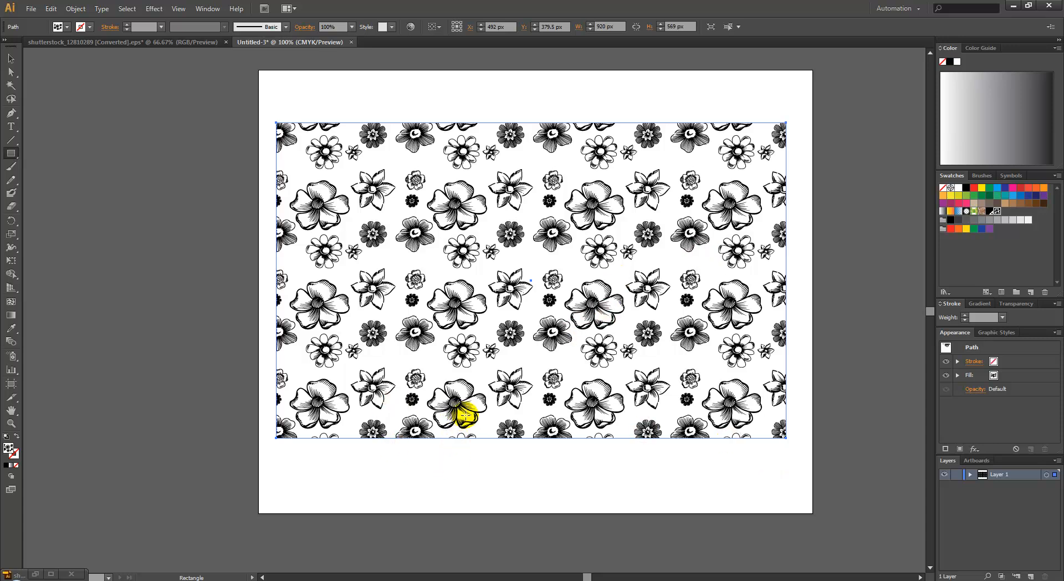
pyautogui.moveTo(523, 352)
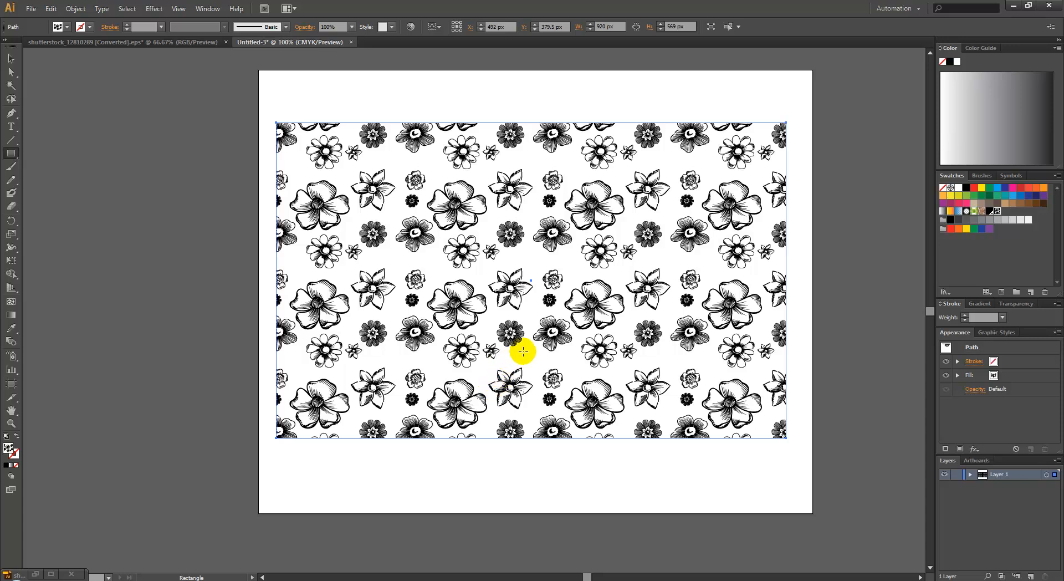
pyautogui.moveTo(499, 258)
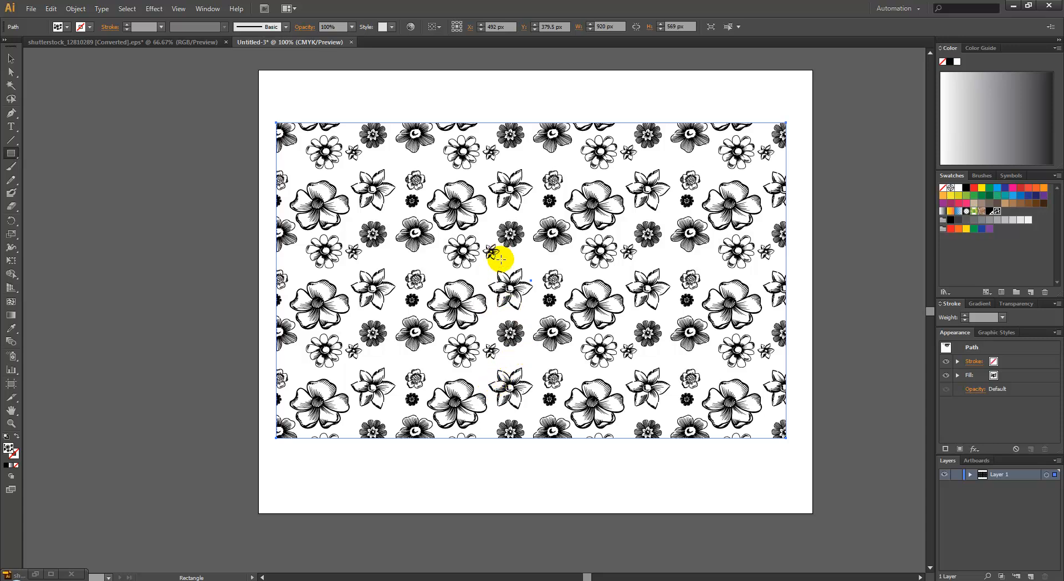